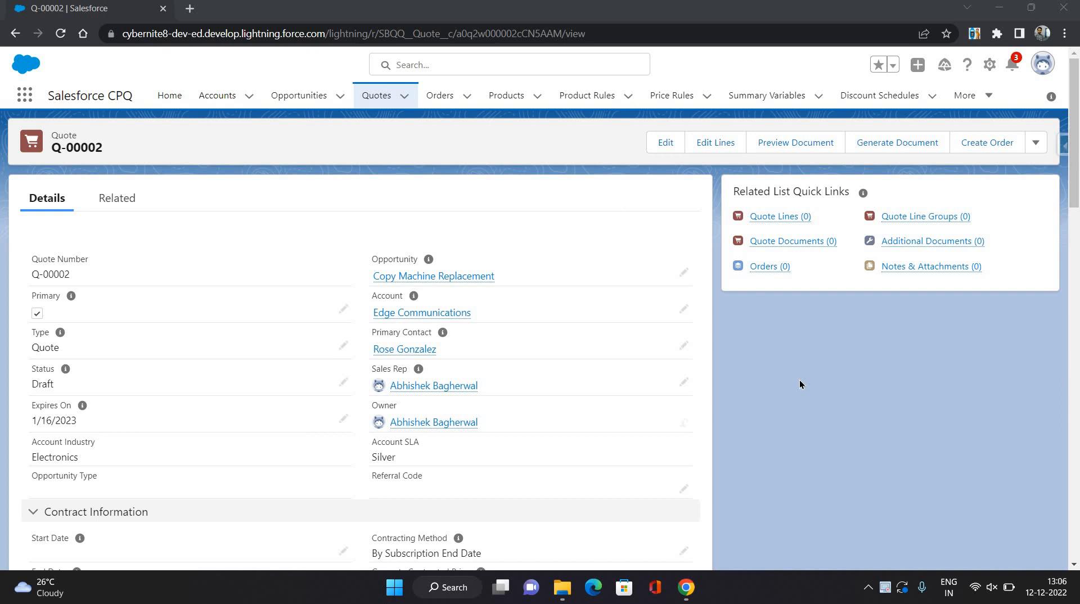
{"action": "mouse_move", "coordinate": [729, 150]}
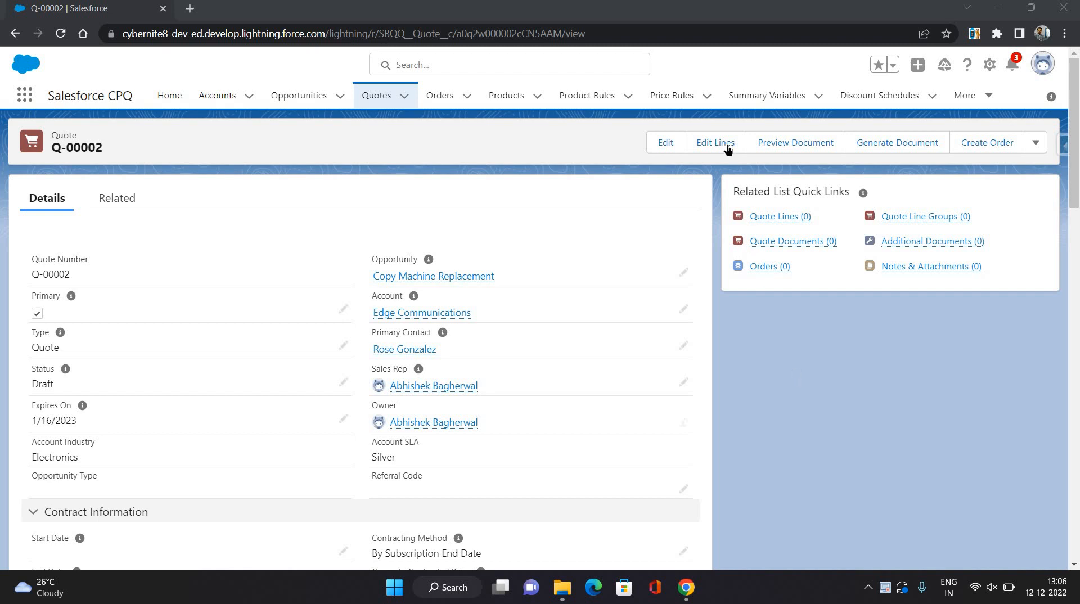
- Review quote Q-00002's 10kWh Battery line at $5,000 in the line editor and save it
{"action": "left_click", "coordinate": [715, 143]}
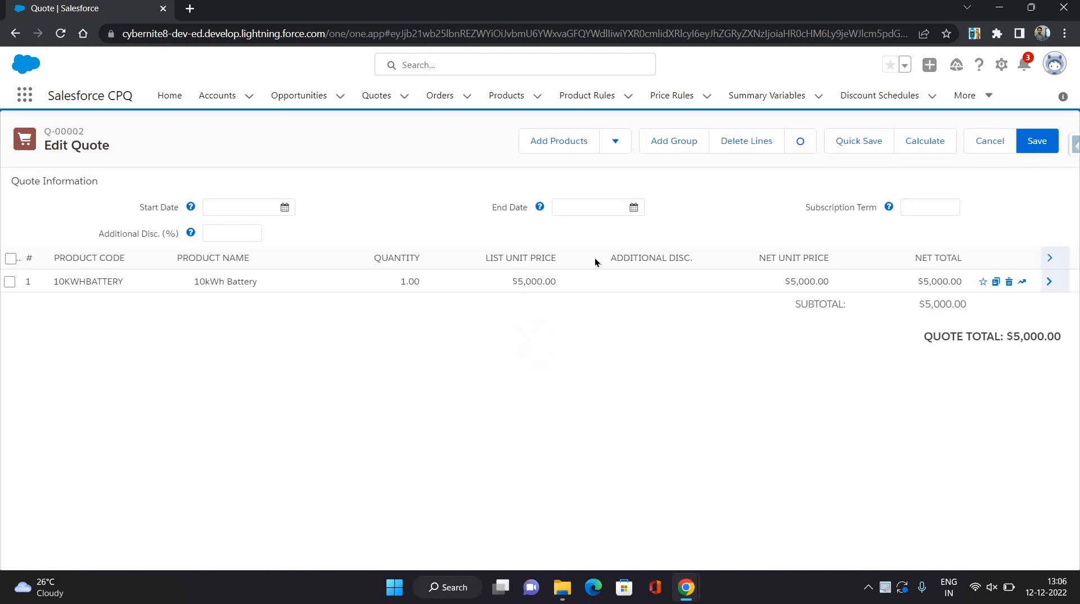
{"action": "left_click", "coordinate": [1036, 141]}
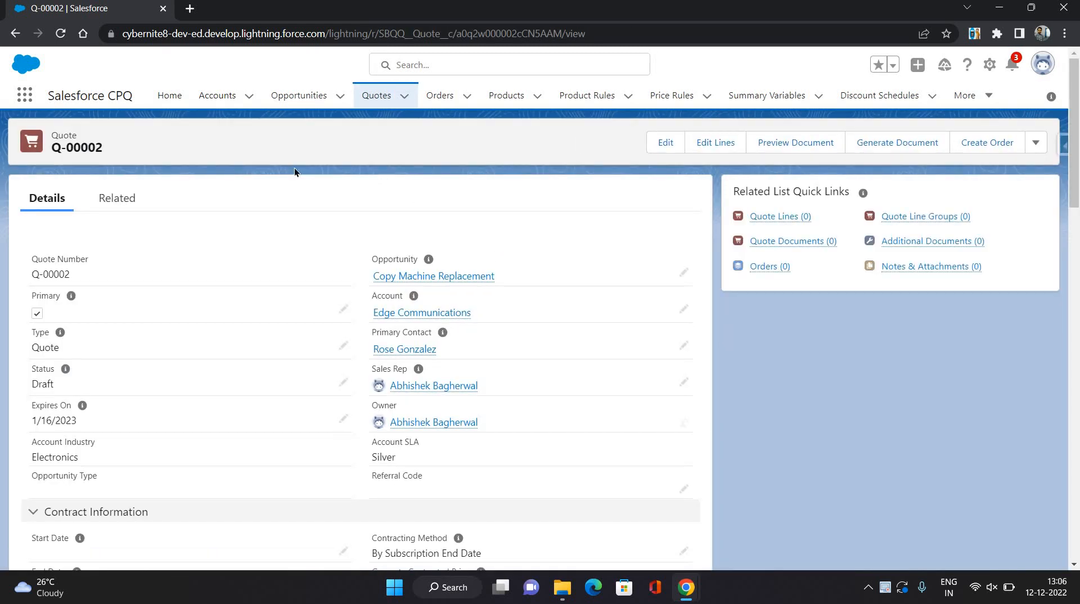
{"action": "mouse_move", "coordinate": [657, 206]}
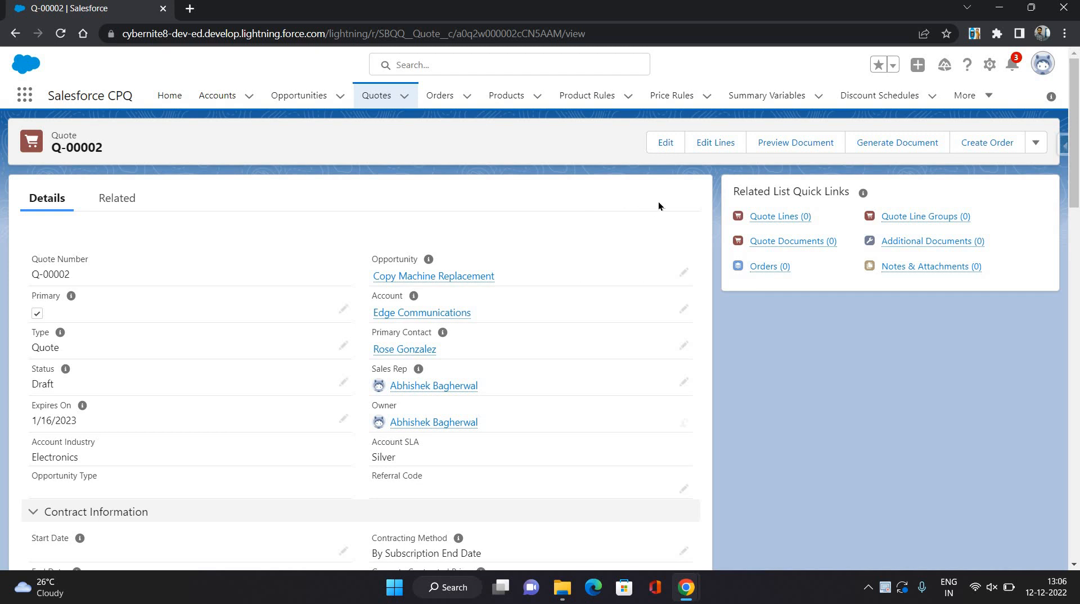
- Tick Ordered on quote Q-00002, save, and find draft order 00000131 under Orders
{"action": "scroll", "scroll_direction": "down", "scroll_amount": 3}
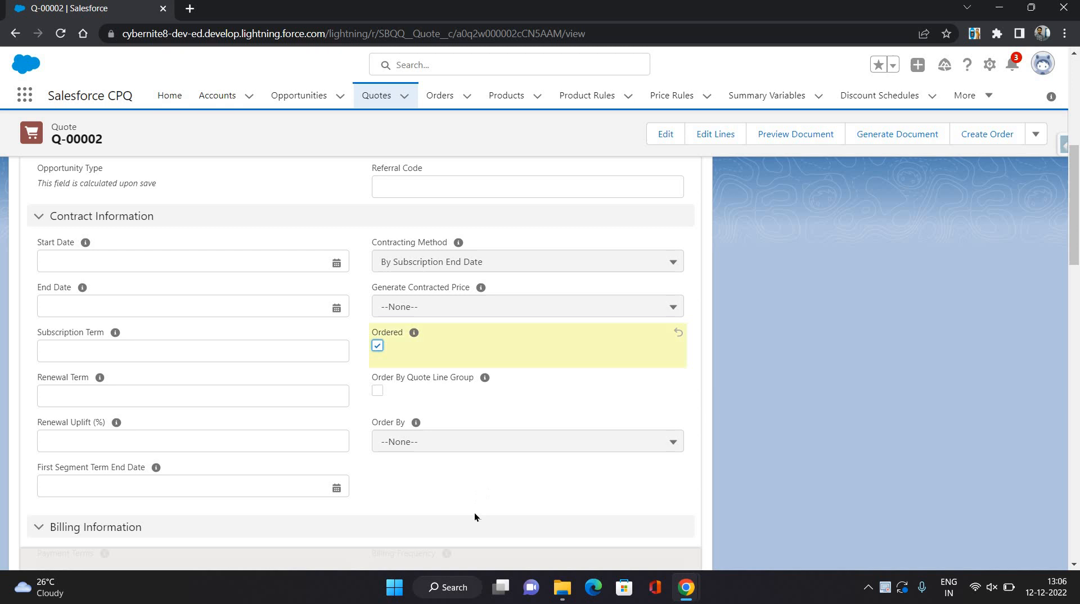
{"action": "left_click", "coordinate": [376, 346]}
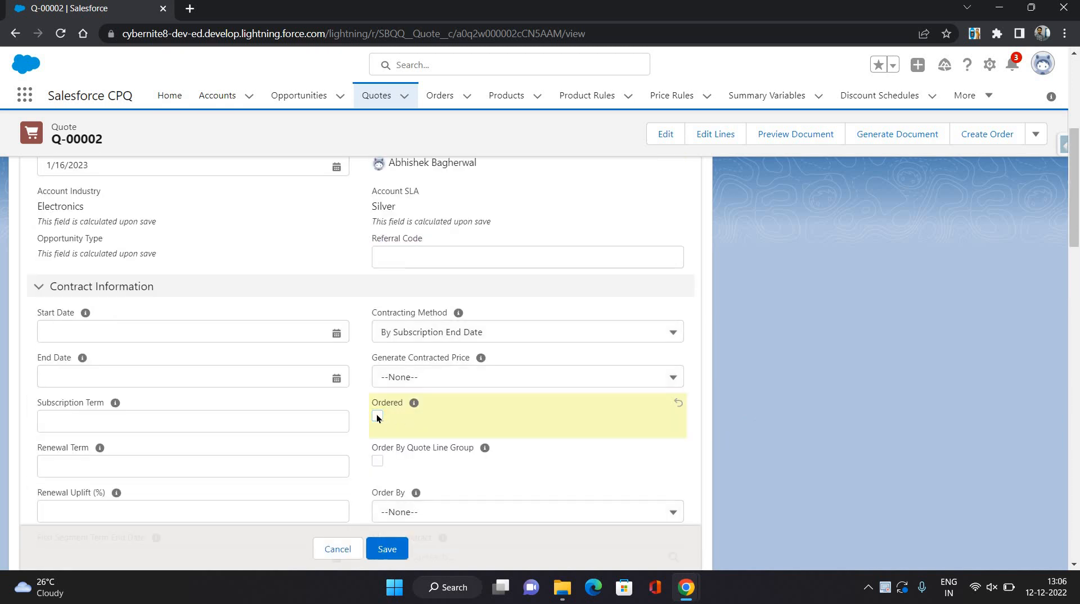
{"action": "left_click", "coordinate": [381, 416]}
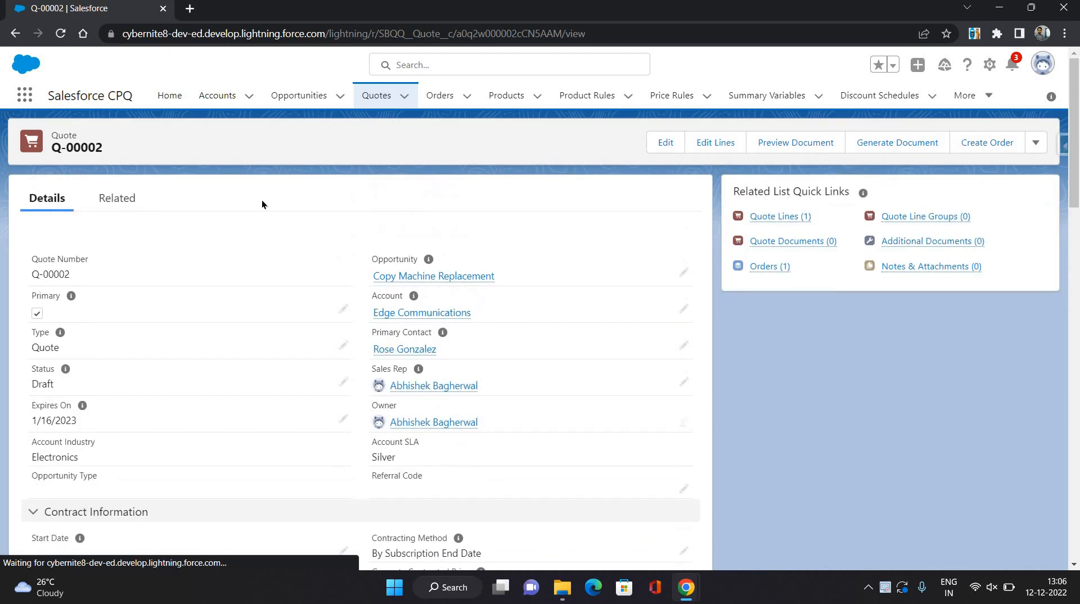
{"action": "scroll", "scroll_direction": "down", "scroll_amount": 3}
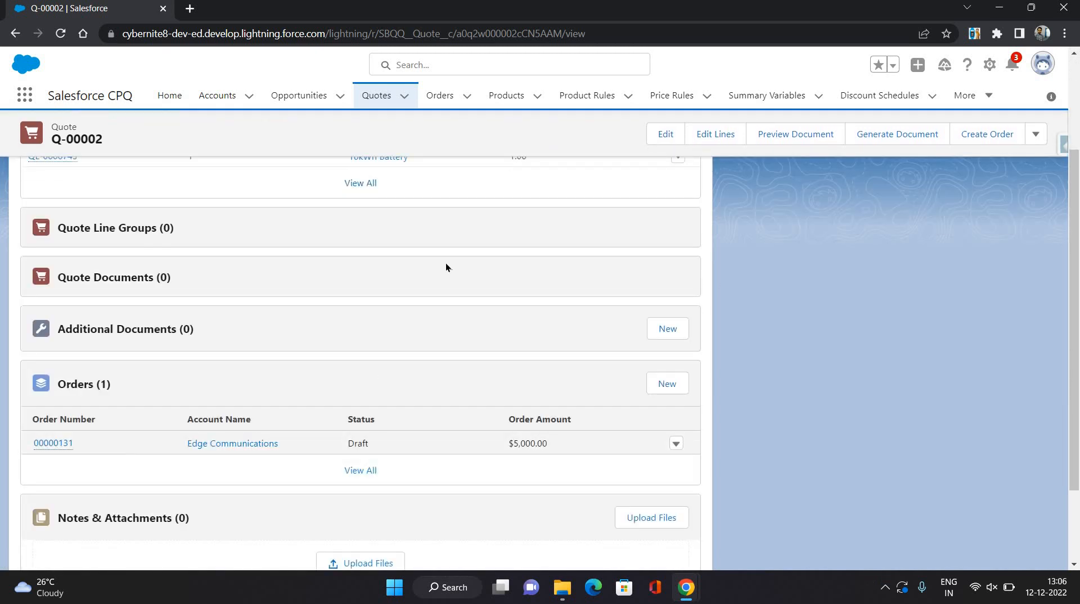
- Open order 00000131 and confirm activation so its status reads Activated
{"action": "left_click", "coordinate": [53, 442]}
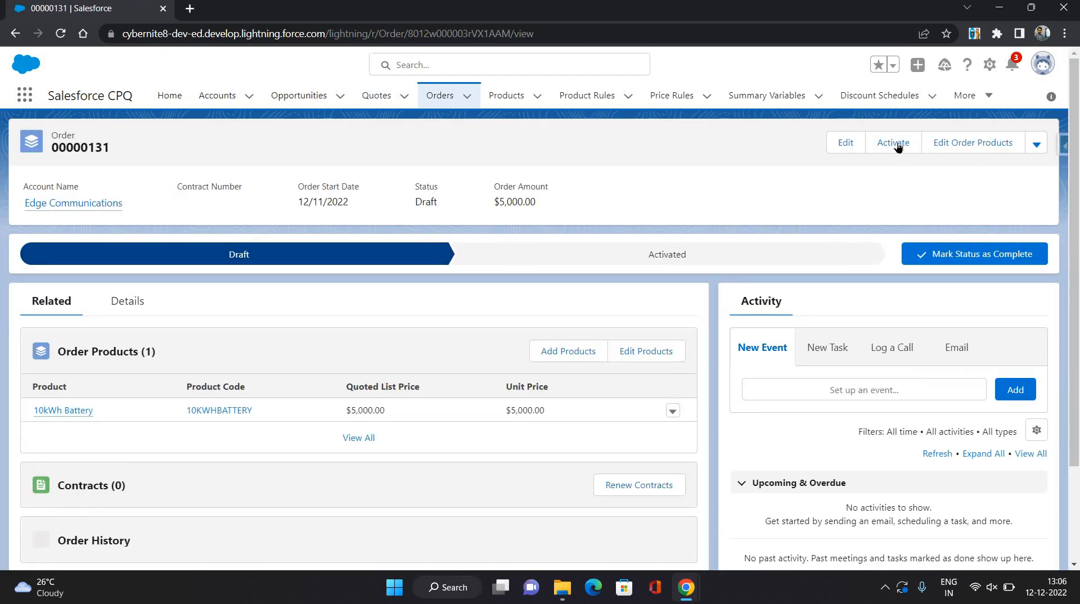
{"action": "left_click", "coordinate": [893, 143]}
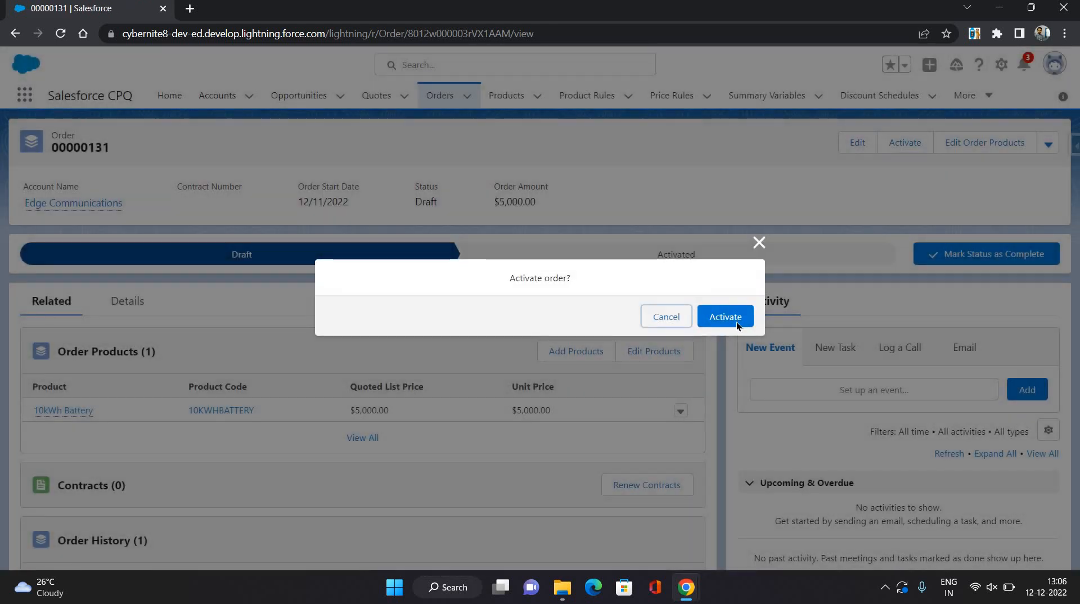
{"action": "left_click", "coordinate": [723, 316]}
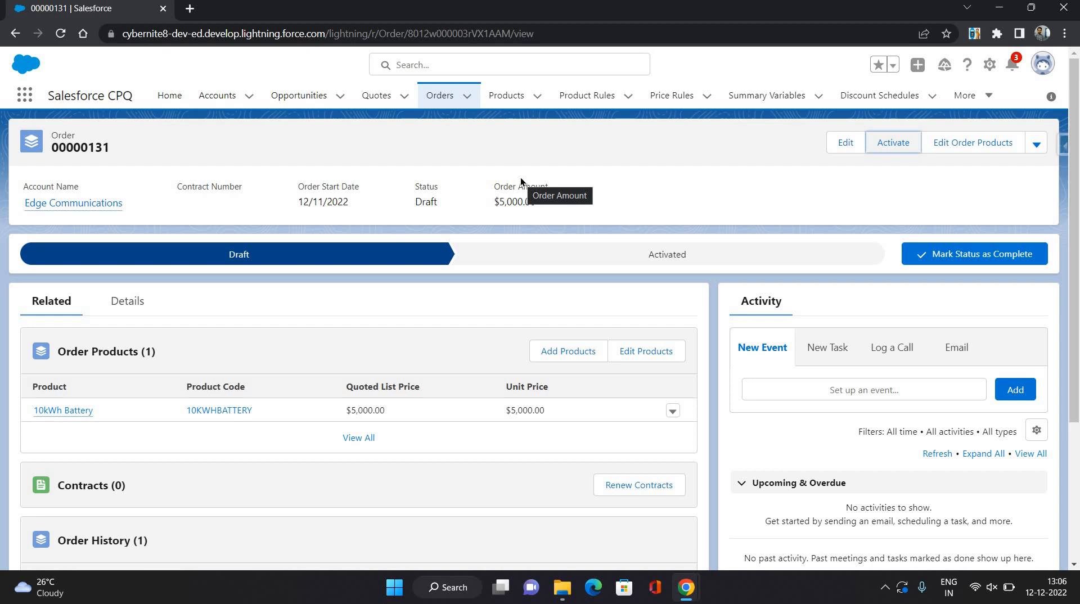
{"action": "left_click", "coordinate": [893, 141]}
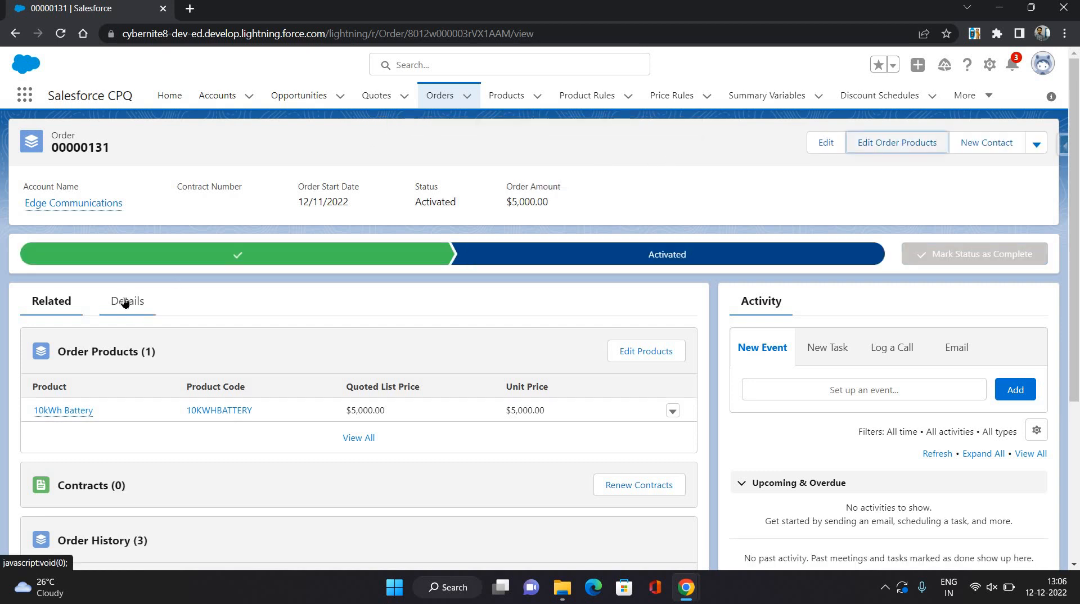
- Tick Contracted on order 00000131's details, save, and review its related records
{"action": "left_click", "coordinate": [126, 301]}
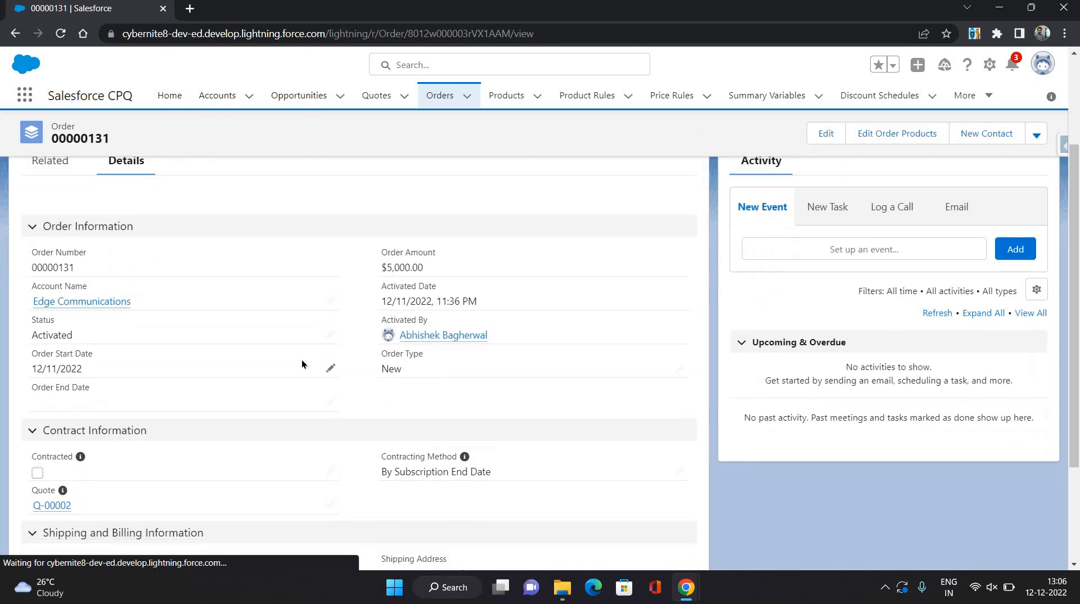
{"action": "scroll", "scroll_direction": "down", "scroll_amount": 3}
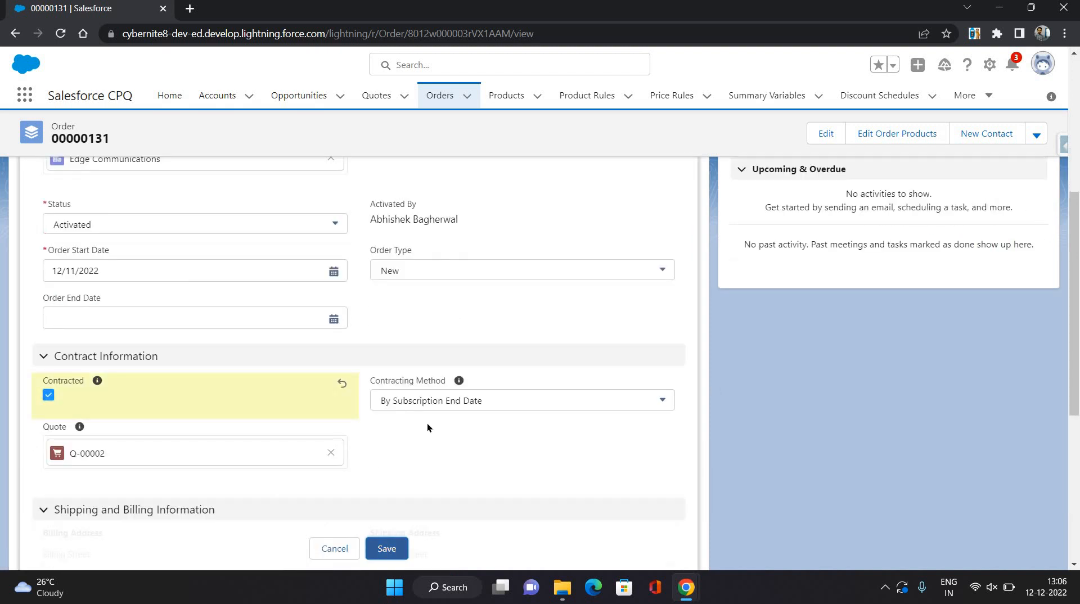
{"action": "left_click", "coordinate": [386, 548]}
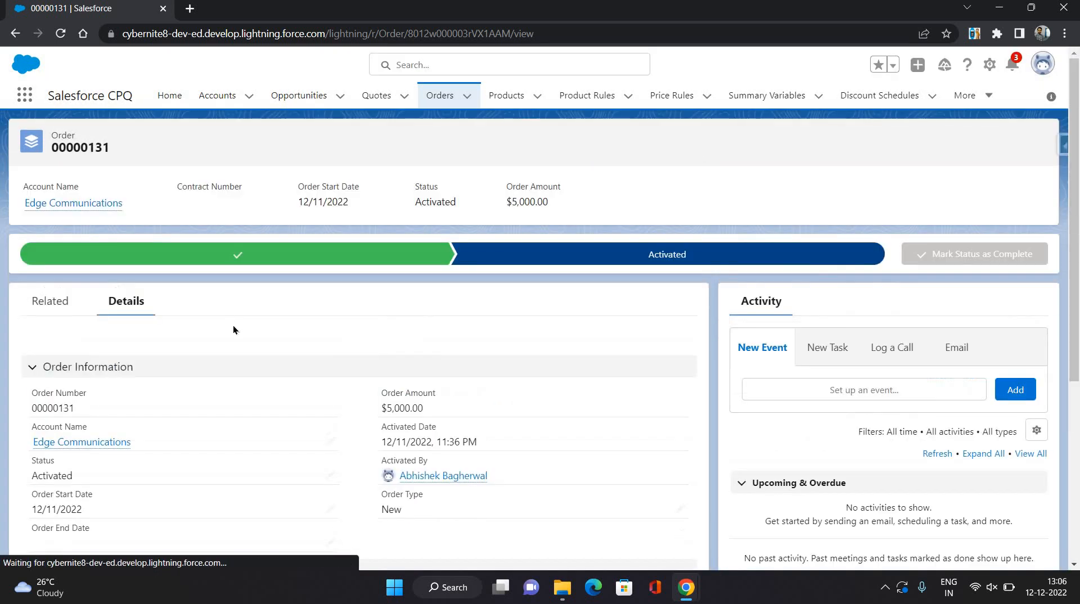
{"action": "left_click", "coordinate": [51, 300]}
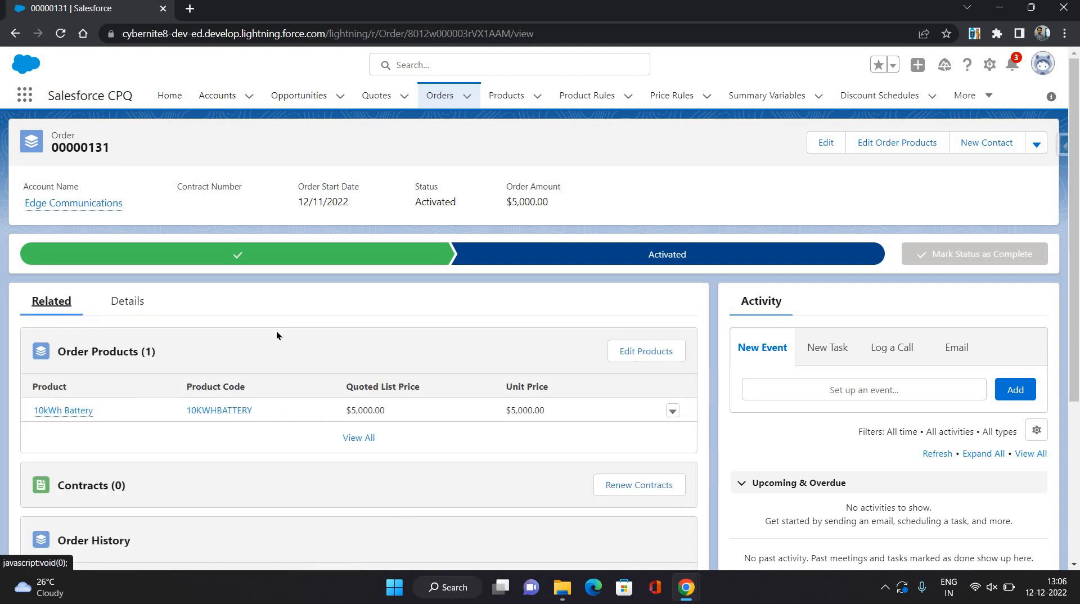
{"action": "scroll", "scroll_direction": "down", "scroll_amount": 3}
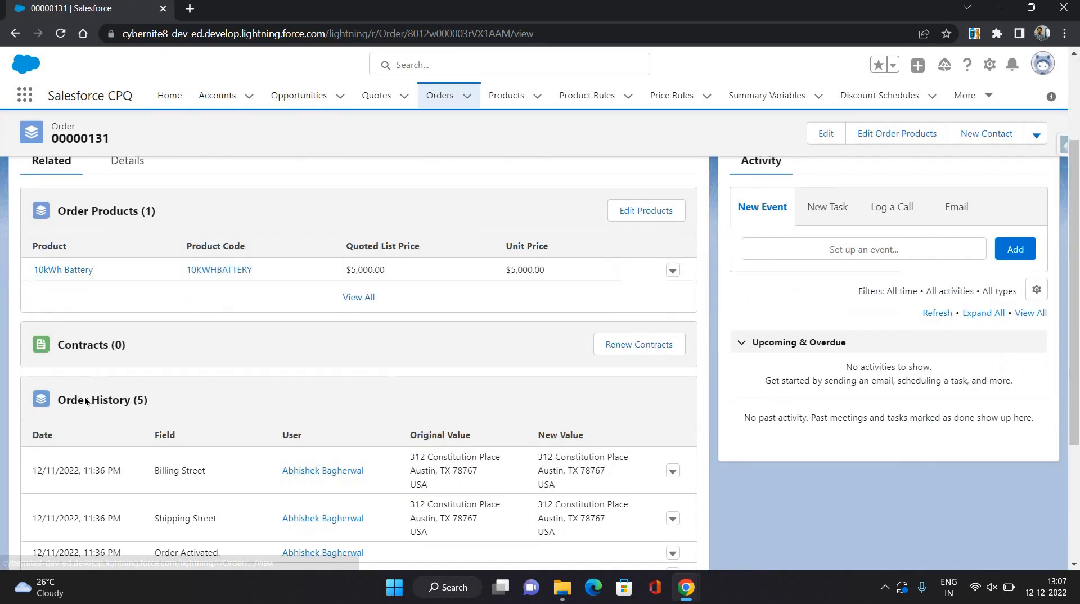
- Open Edge Communications in a new tab, view its related records, and confirm Draft contract 00000109
{"action": "right_click", "coordinate": [74, 203]}
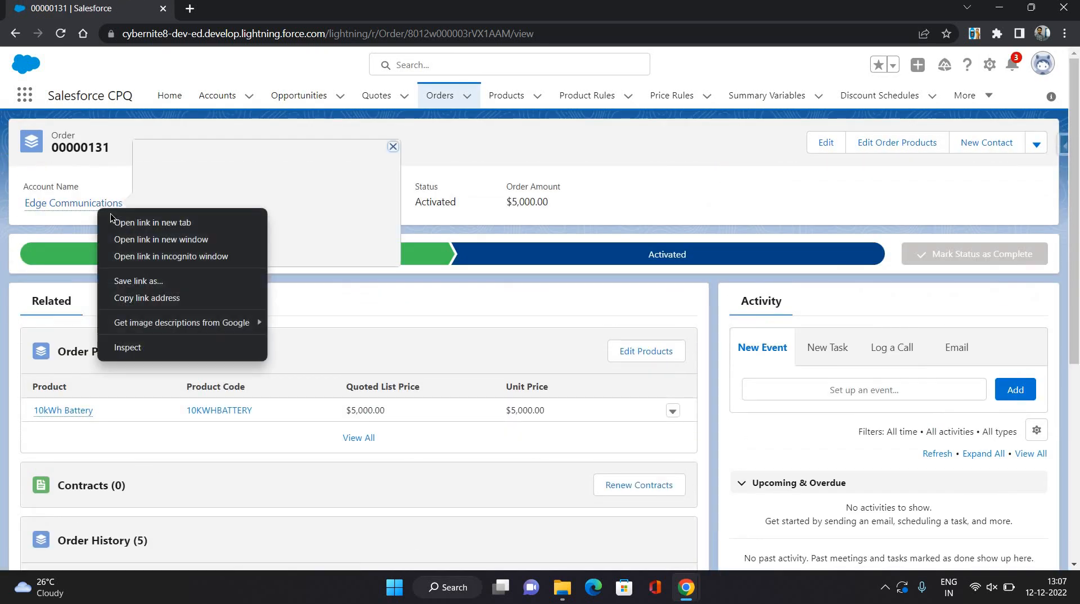
{"action": "left_click", "coordinate": [152, 222]}
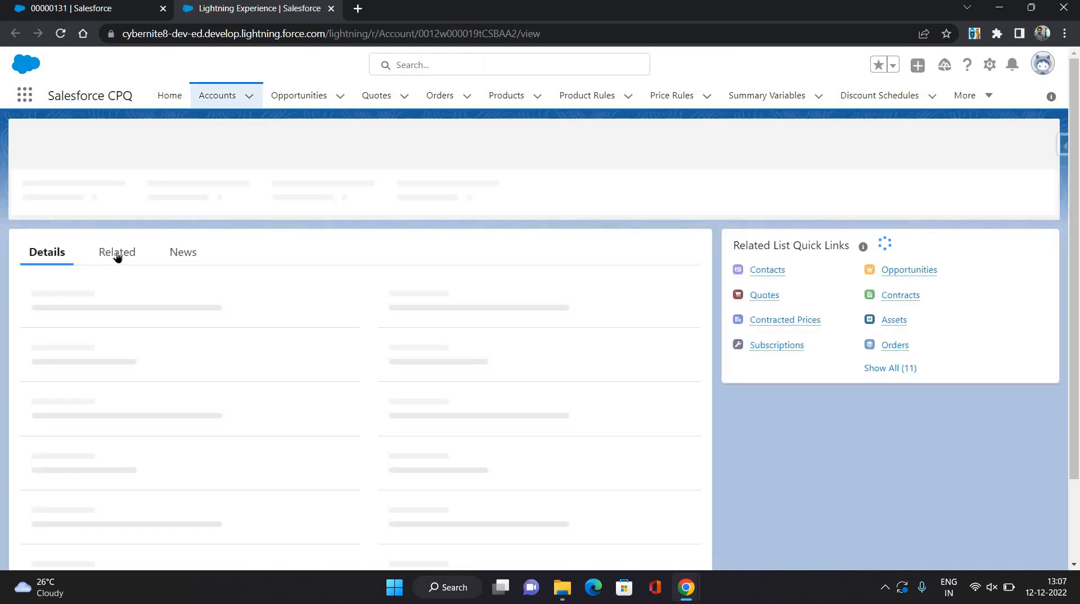
{"action": "left_click", "coordinate": [116, 252]}
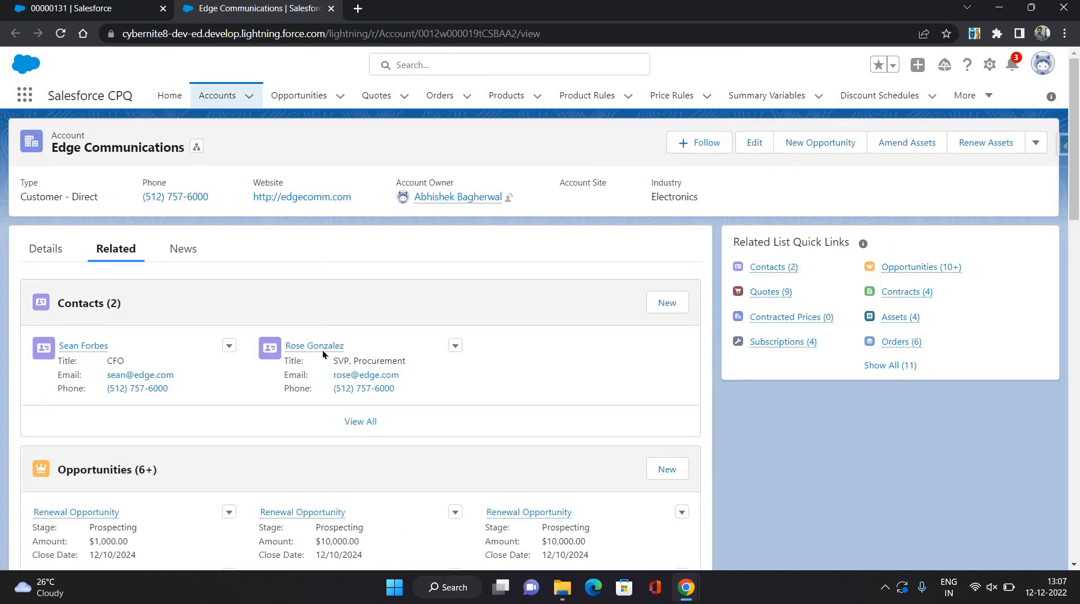
{"action": "scroll", "scroll_direction": "down", "scroll_amount": 3}
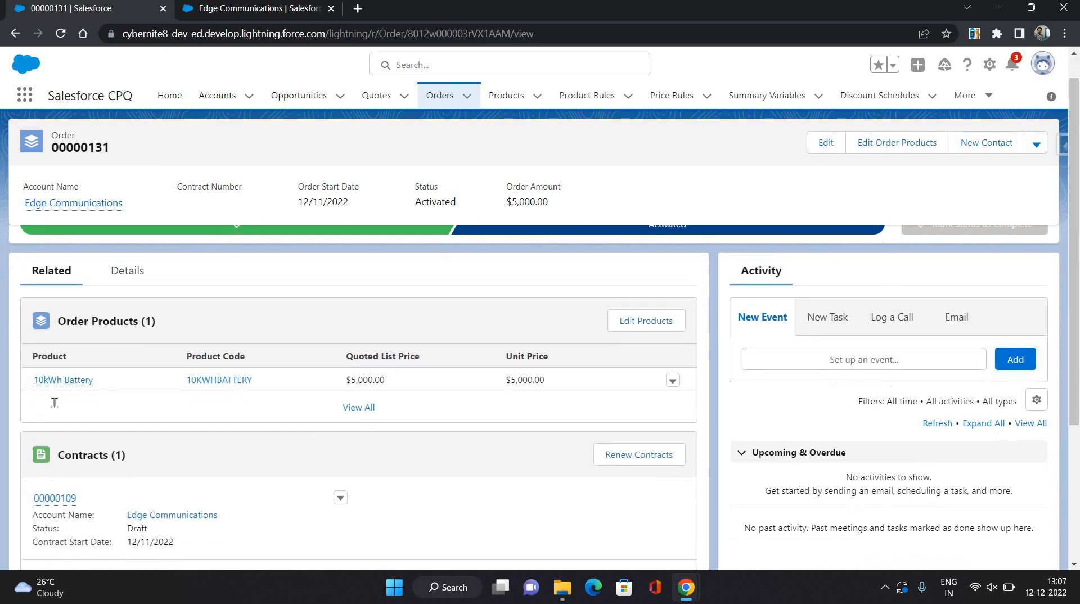
- Open contract 00000109 and edit Renewal Forecast under Salesforce CPQ Renewal Information
{"action": "left_click", "coordinate": [54, 498]}
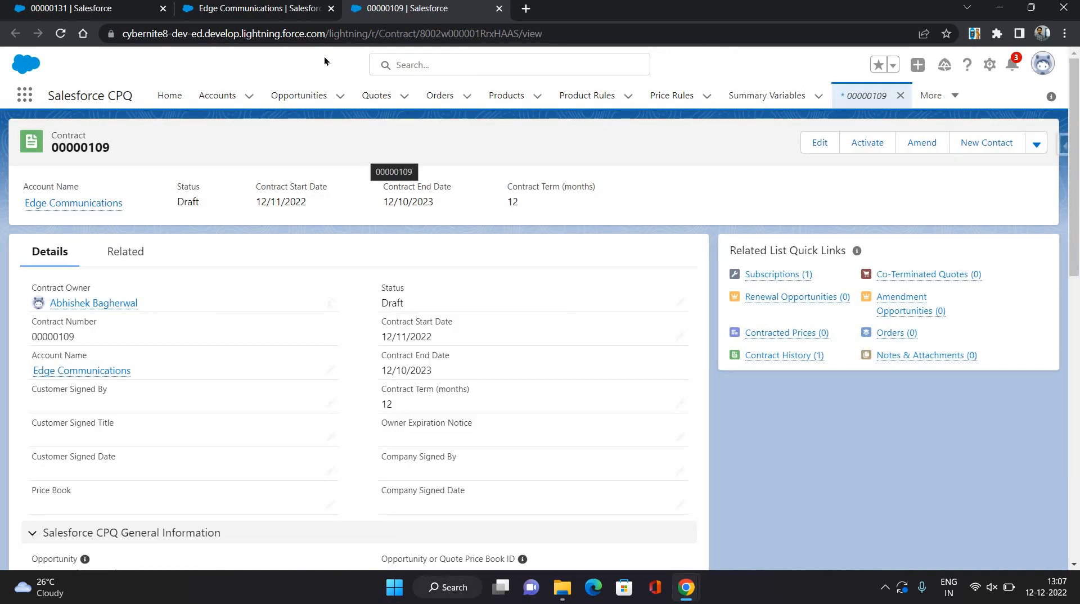
{"action": "scroll", "scroll_direction": "down", "scroll_amount": 3}
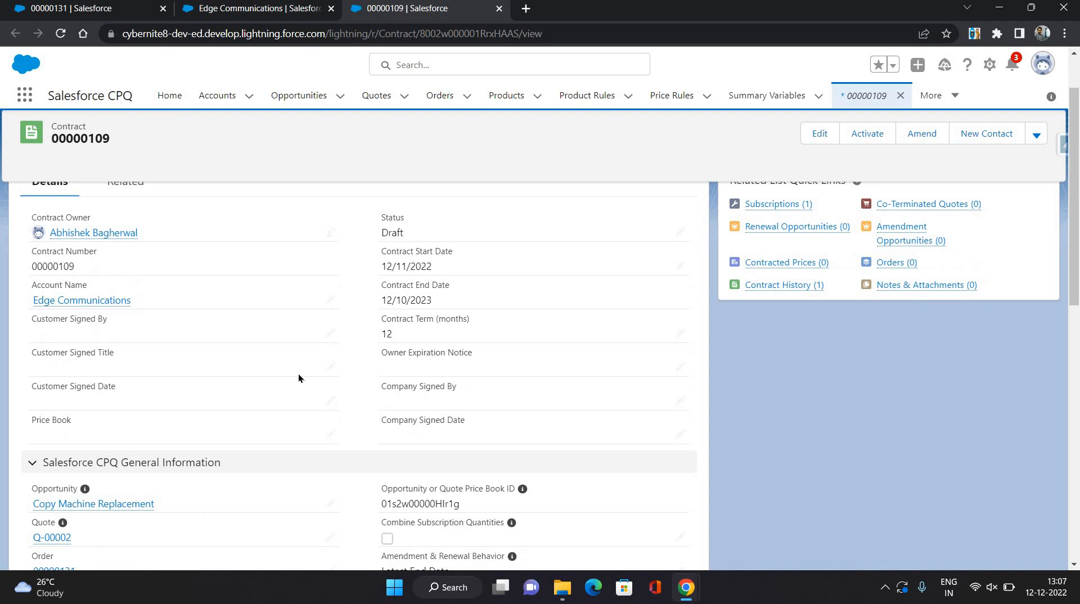
{"action": "scroll", "scroll_direction": "down", "scroll_amount": 3}
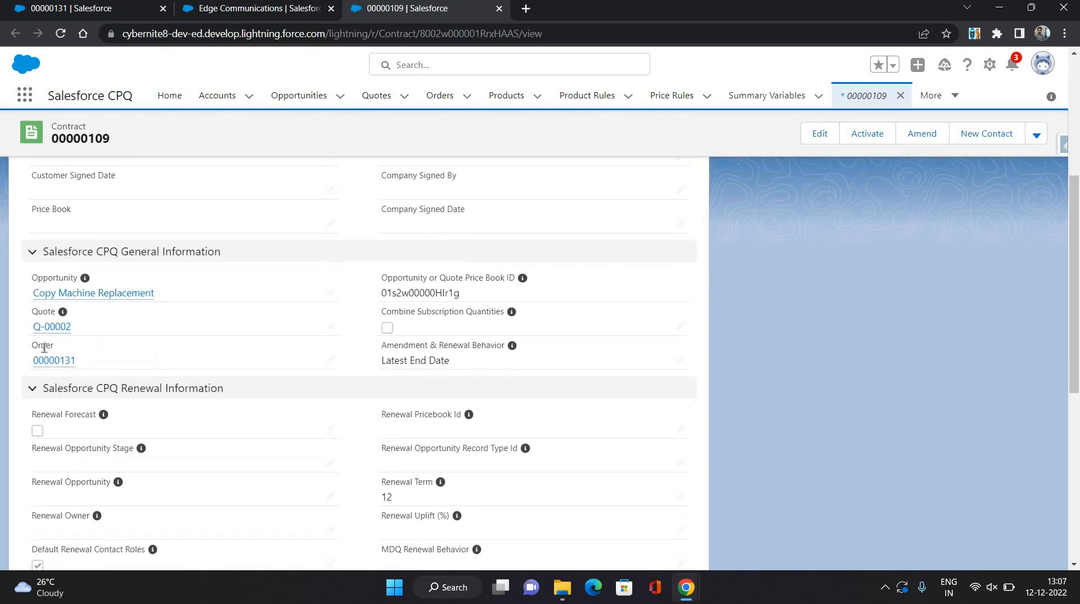
{"action": "scroll", "scroll_direction": "down", "scroll_amount": 3}
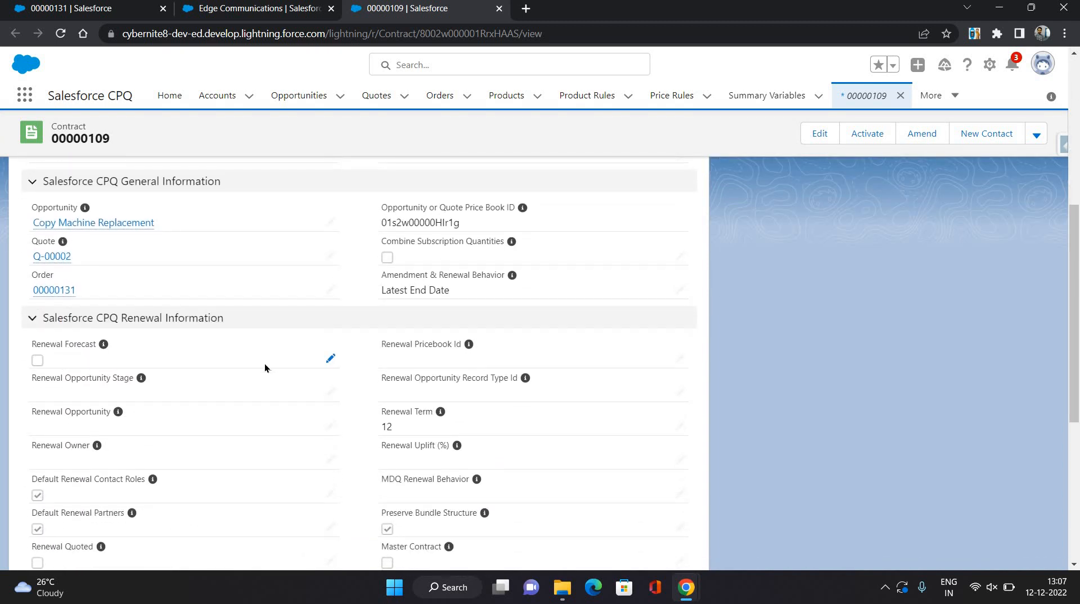
{"action": "left_click", "coordinate": [330, 359]}
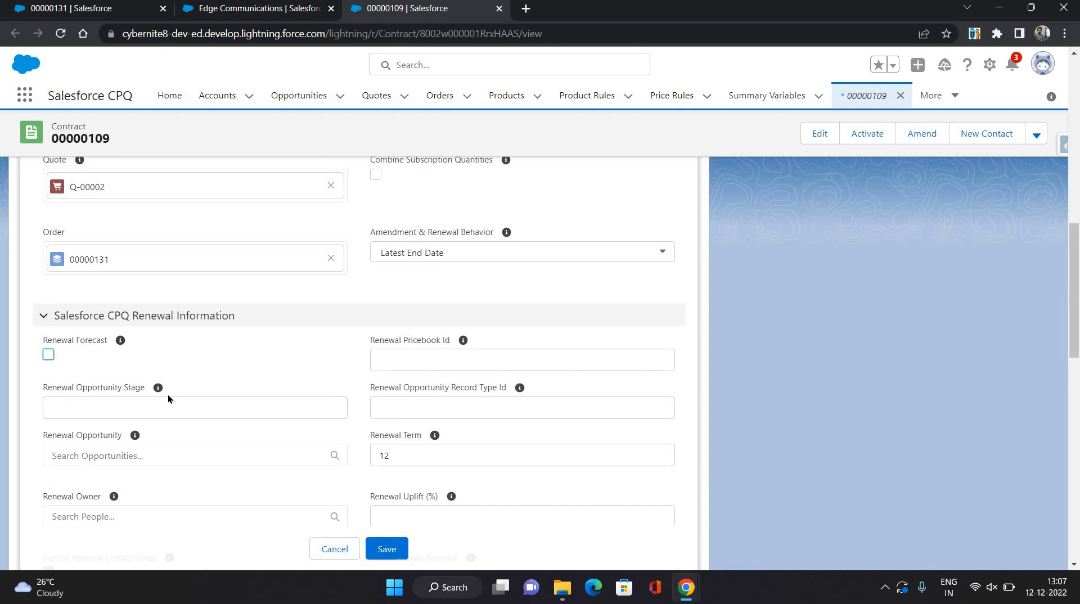
- Enable Renewal Forecast on contract 00000109 and open its one renewal opportunity
{"action": "left_click", "coordinate": [48, 354]}
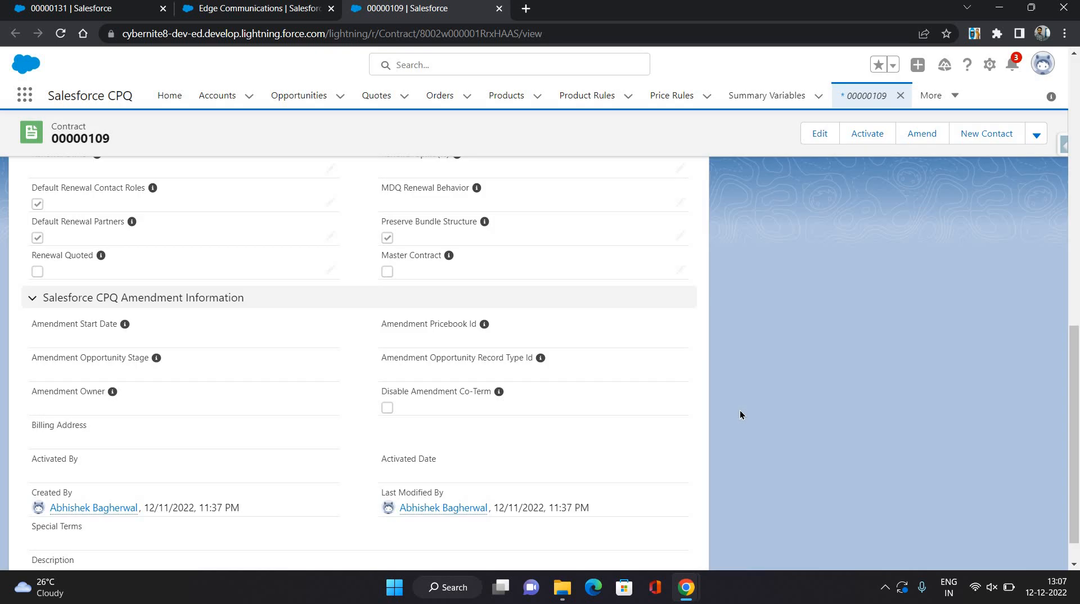
{"action": "scroll", "scroll_direction": "up", "scroll_amount": 3}
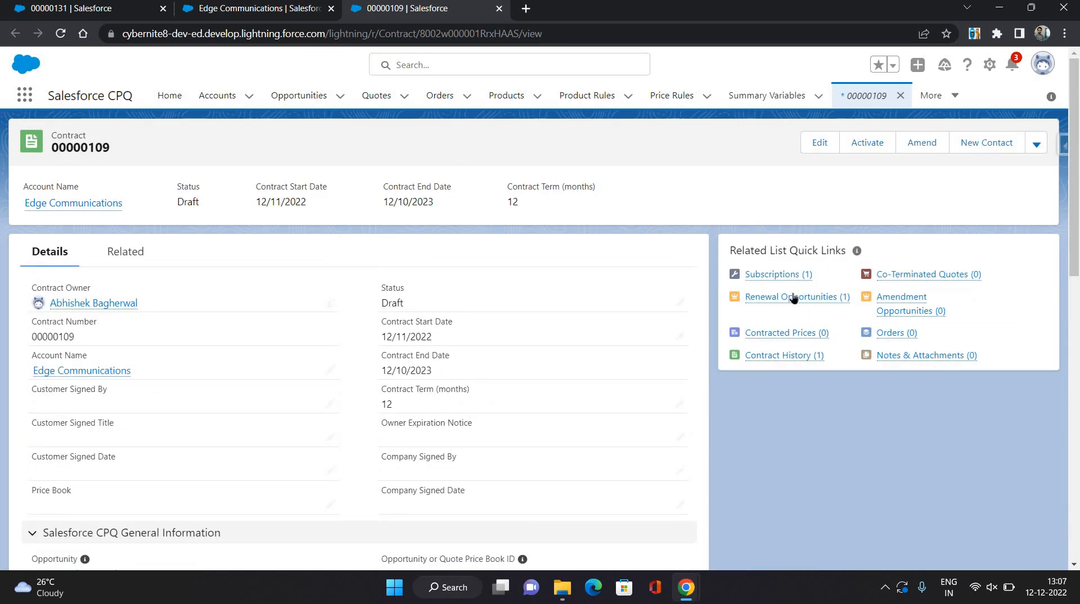
{"action": "left_click", "coordinate": [790, 297]}
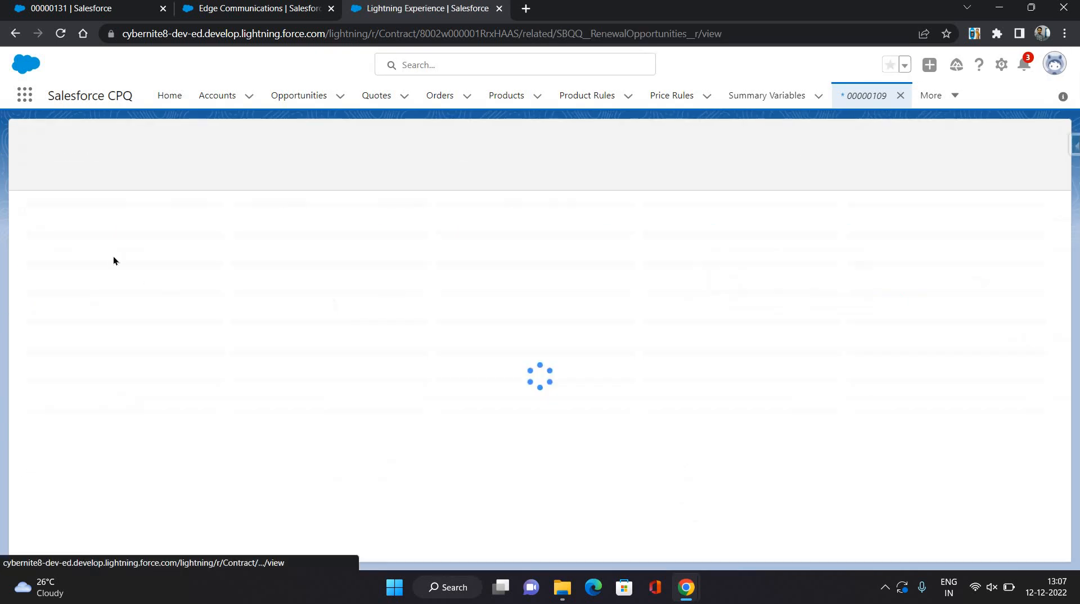